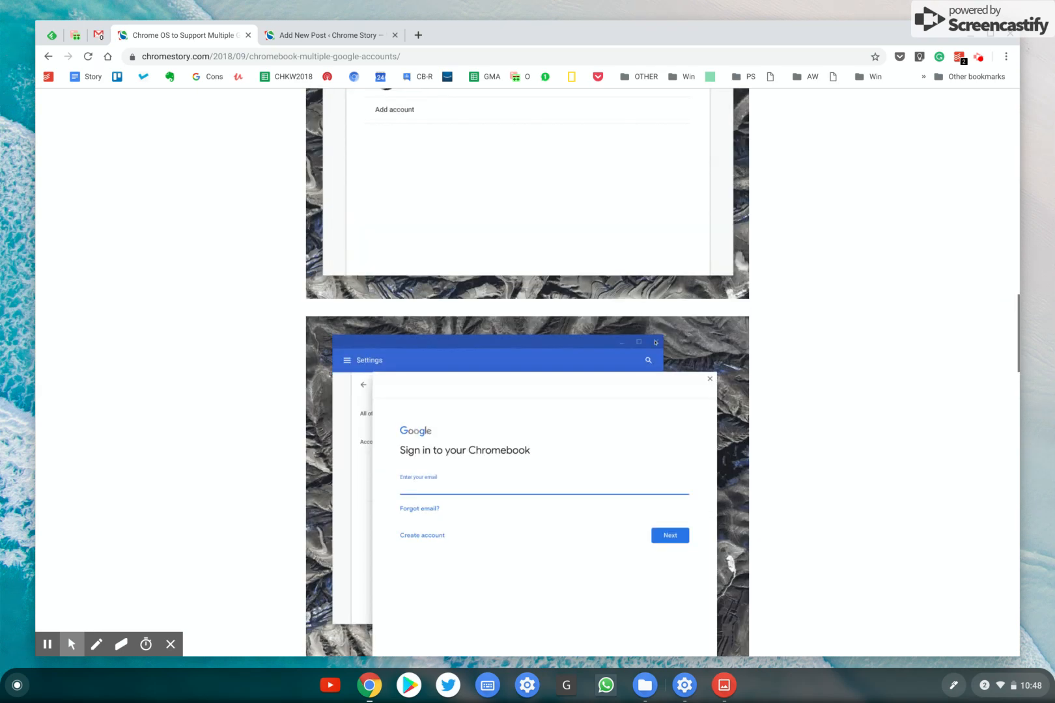
Step: Scroll past the Manage your Google Accounts screenshot and launch Settings at People
scroll("down", 3)
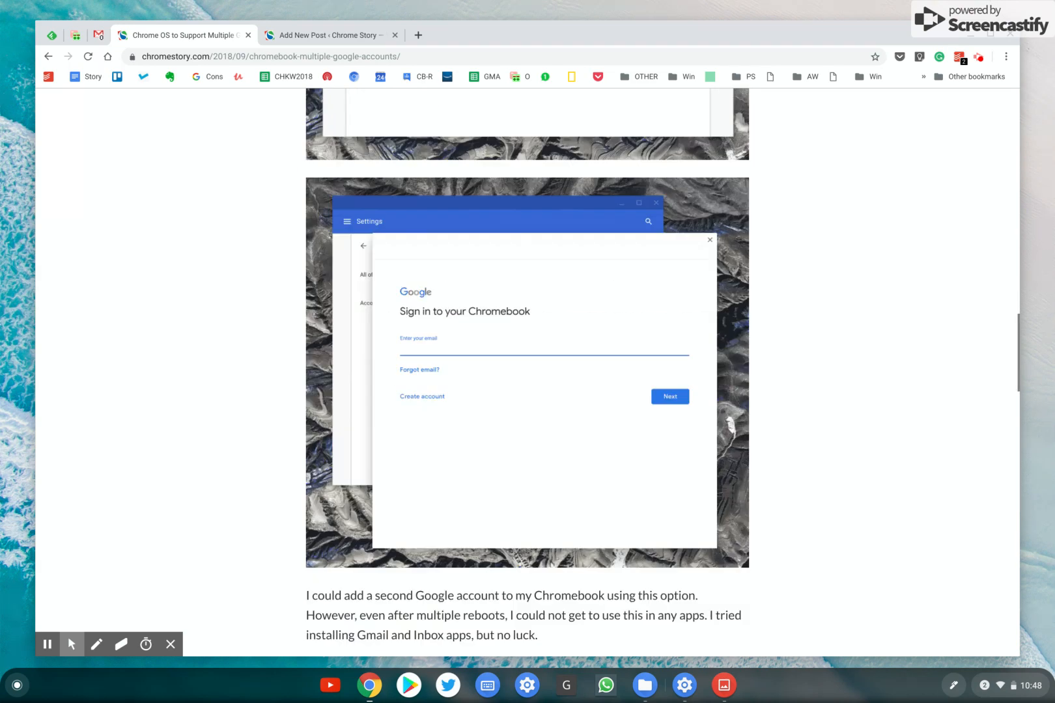
scroll("down", 3)
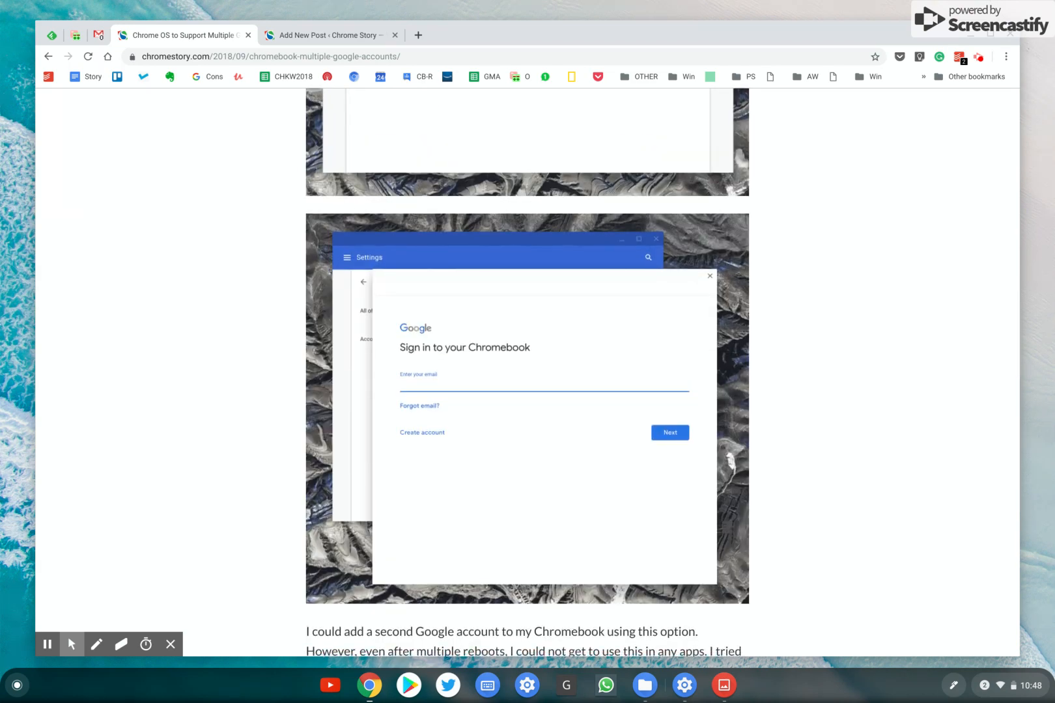
scroll("down", 3)
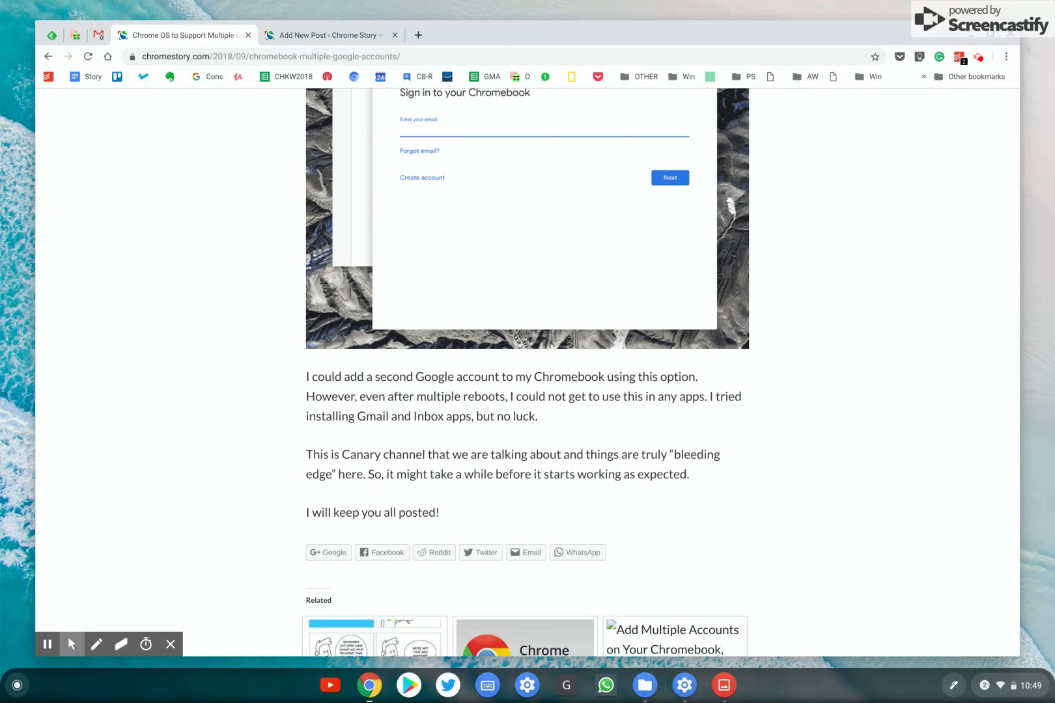
mouse_move(960, 42)
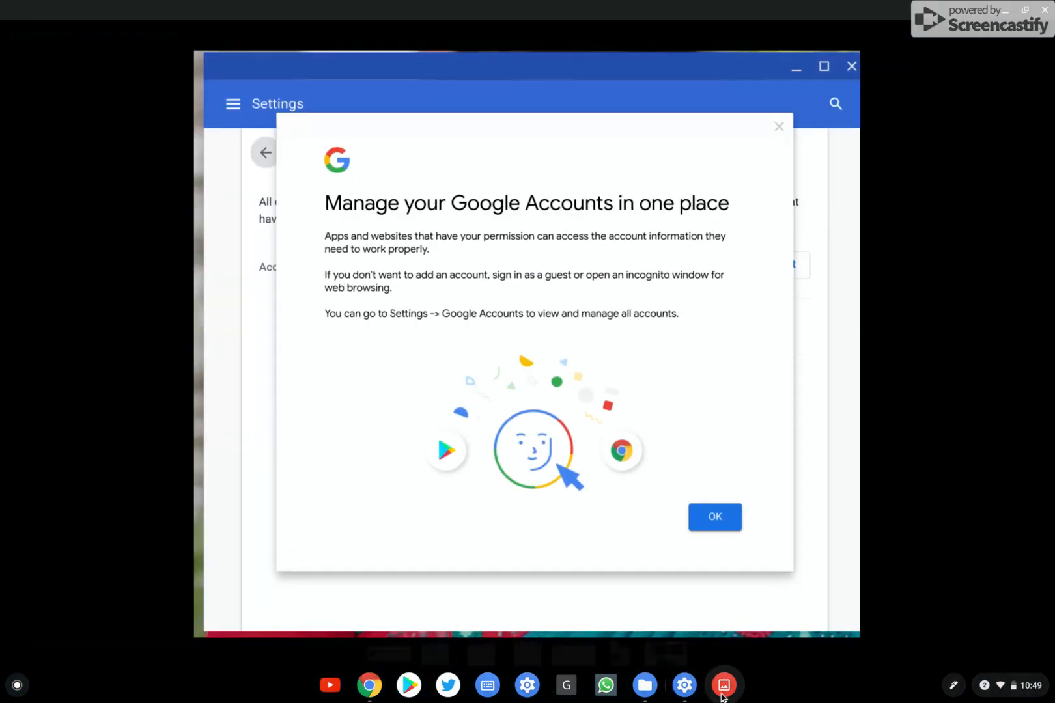
left_click(724, 686)
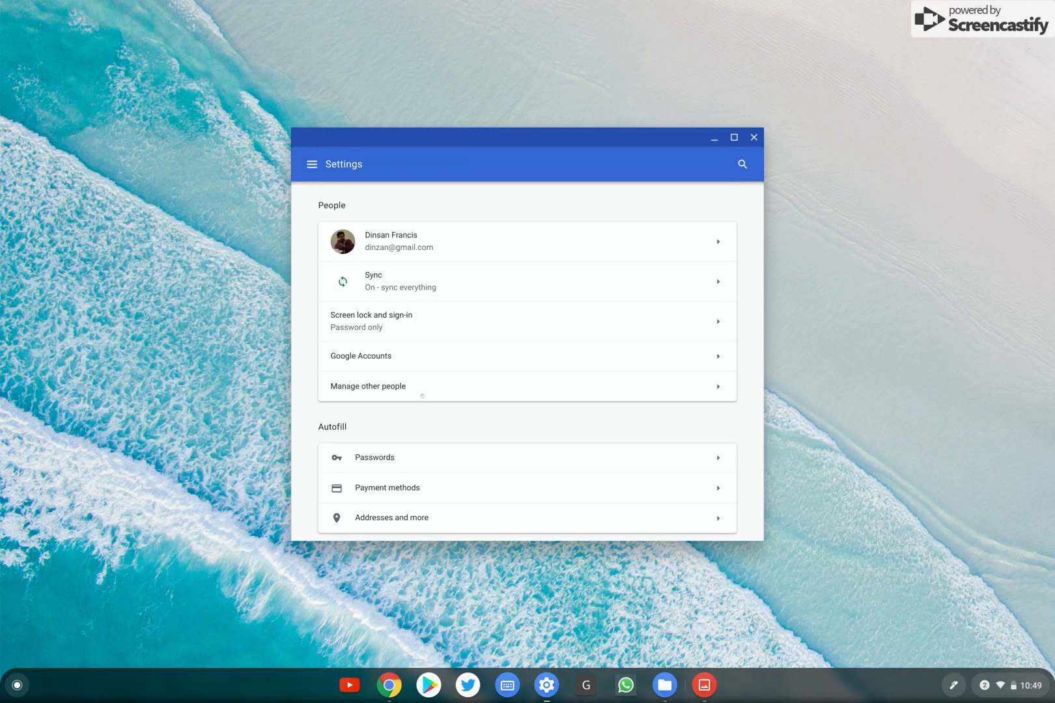
Step: Open Google Accounts under People to see the single signed-in account
left_click(311, 163)
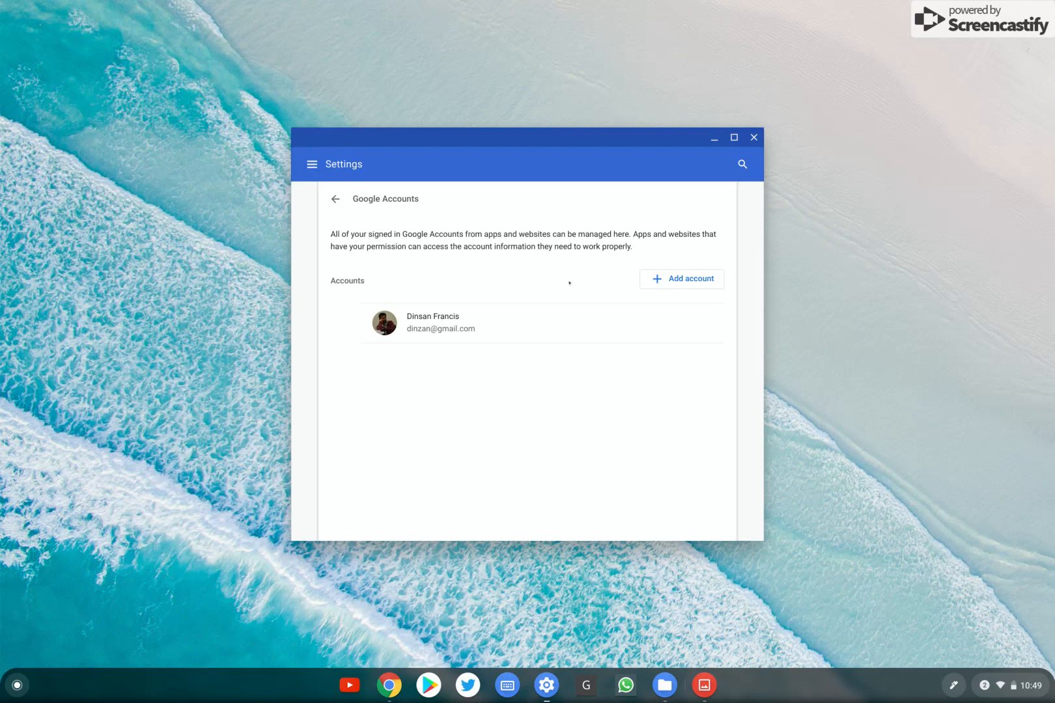
Step: Add the second Google account 'offlineb…' and close the Settings window
left_click(682, 279)
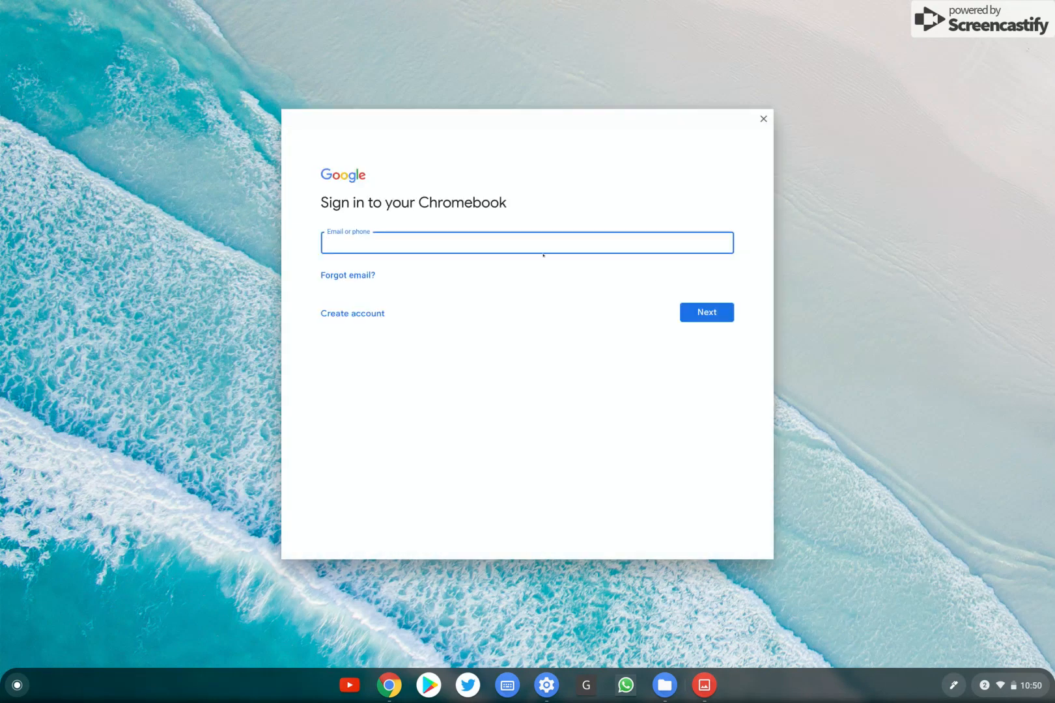
type("offlineb")
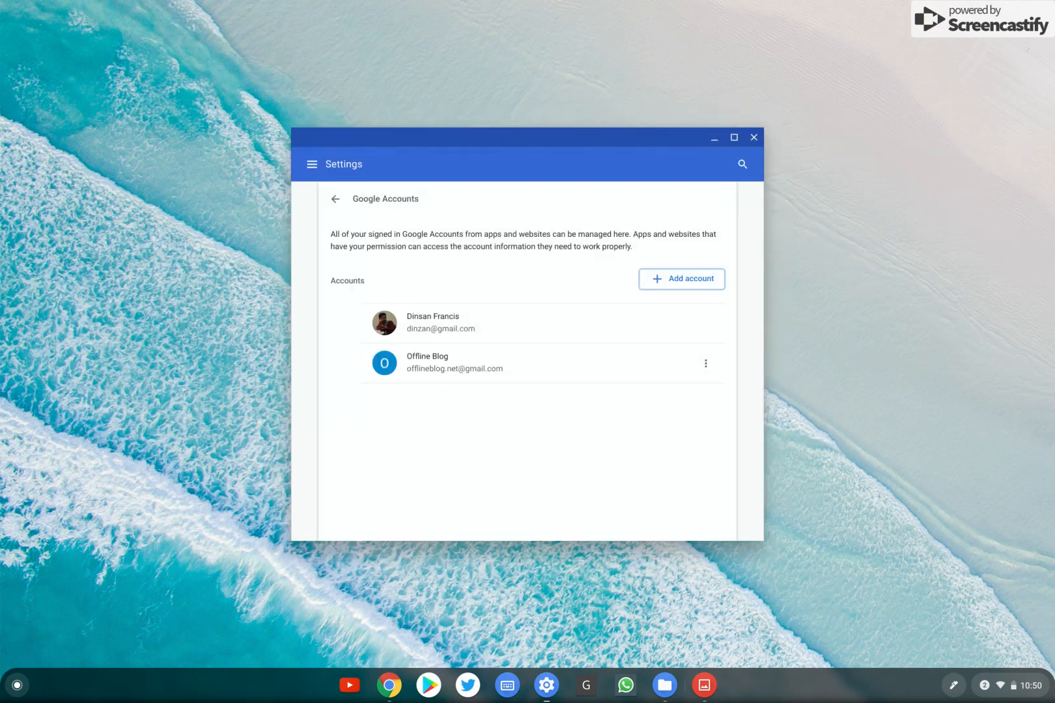
mouse_move(663, 99)
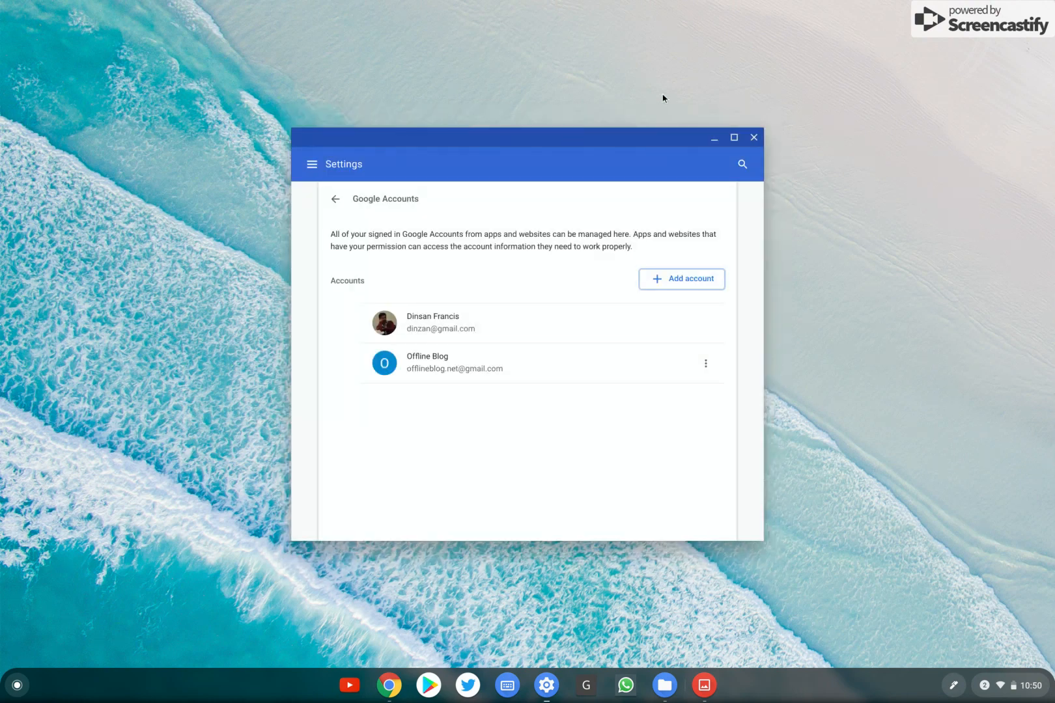
left_click(754, 137)
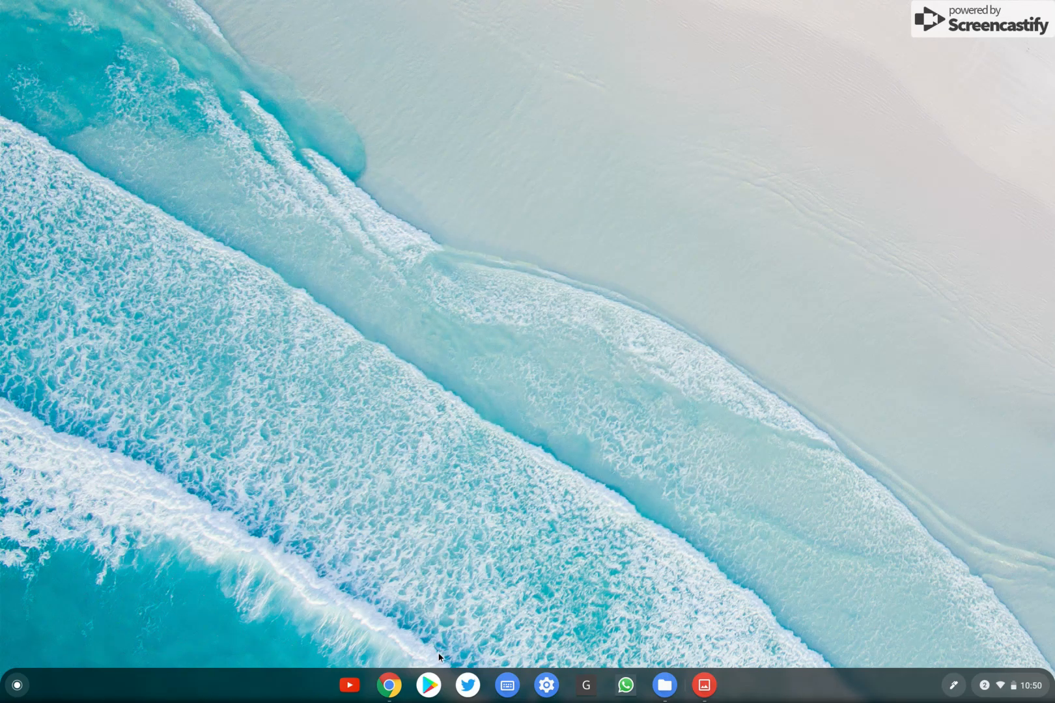
Step: Search the Play Store for 'gmail' and install the Gmail app
left_click(428, 685)
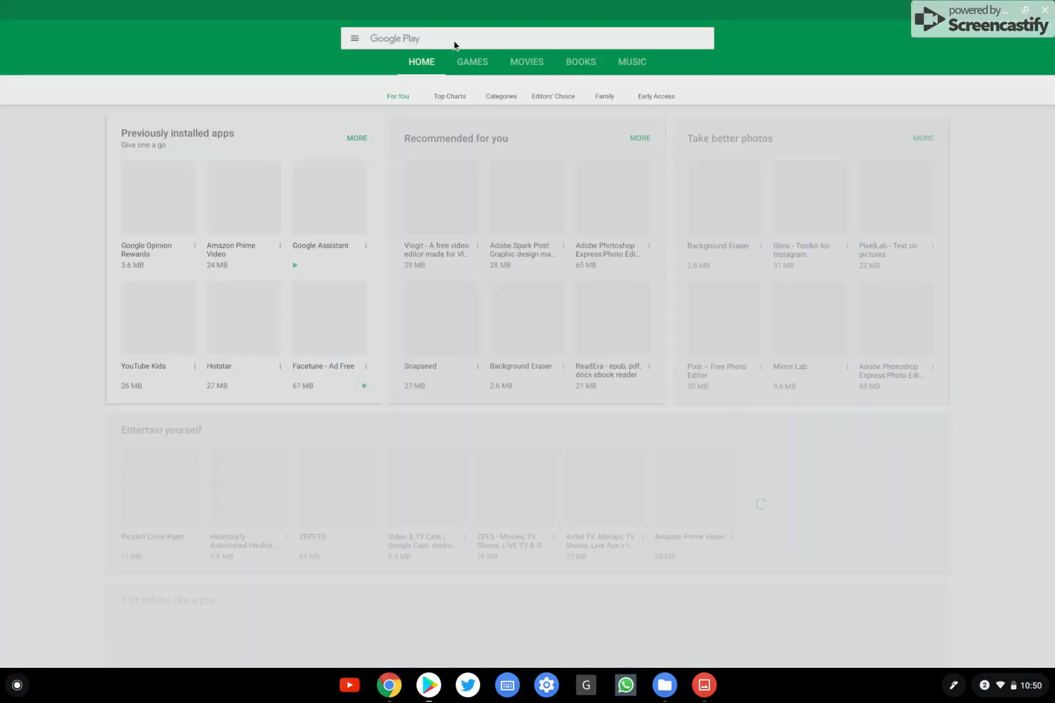
left_click(527, 38)
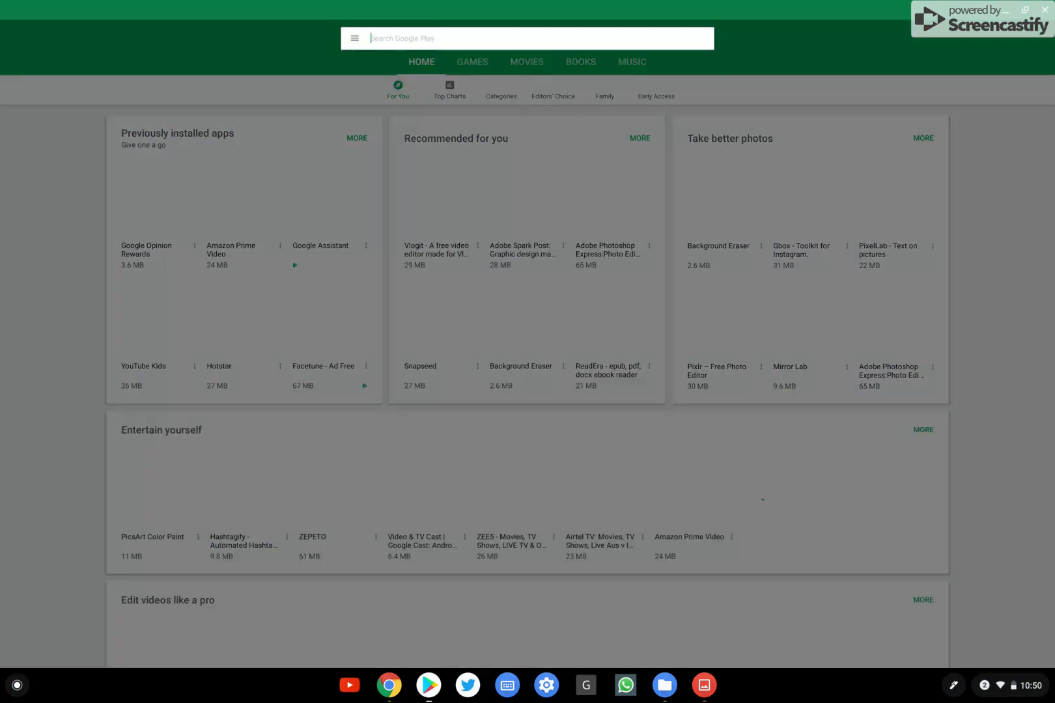
type("gmail")
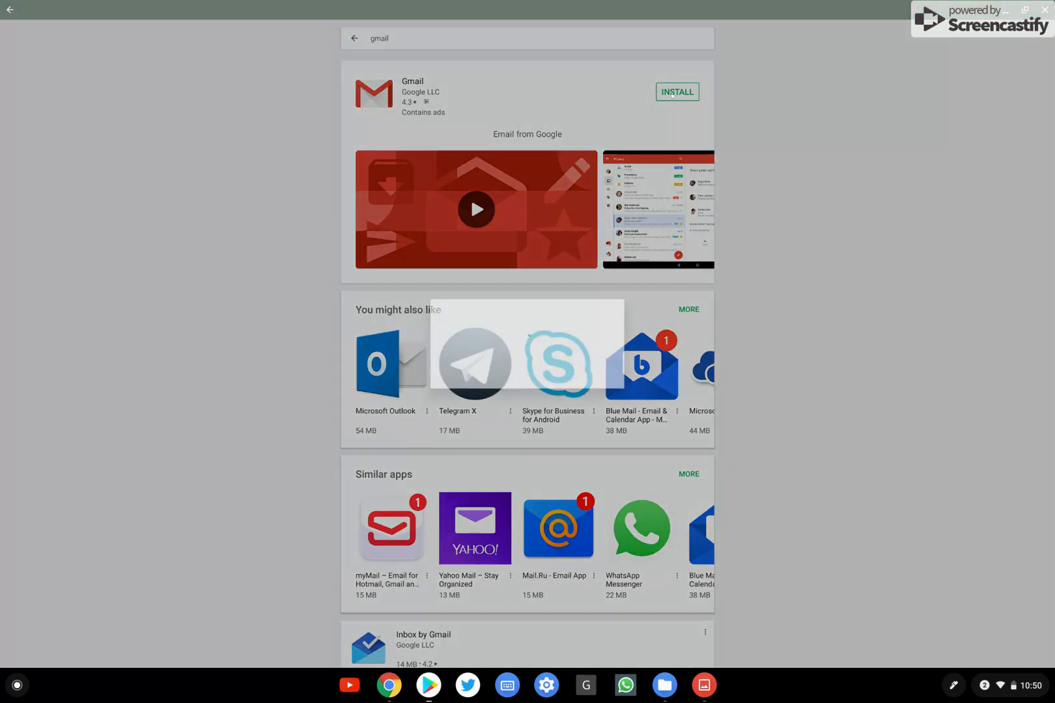
left_click(677, 92)
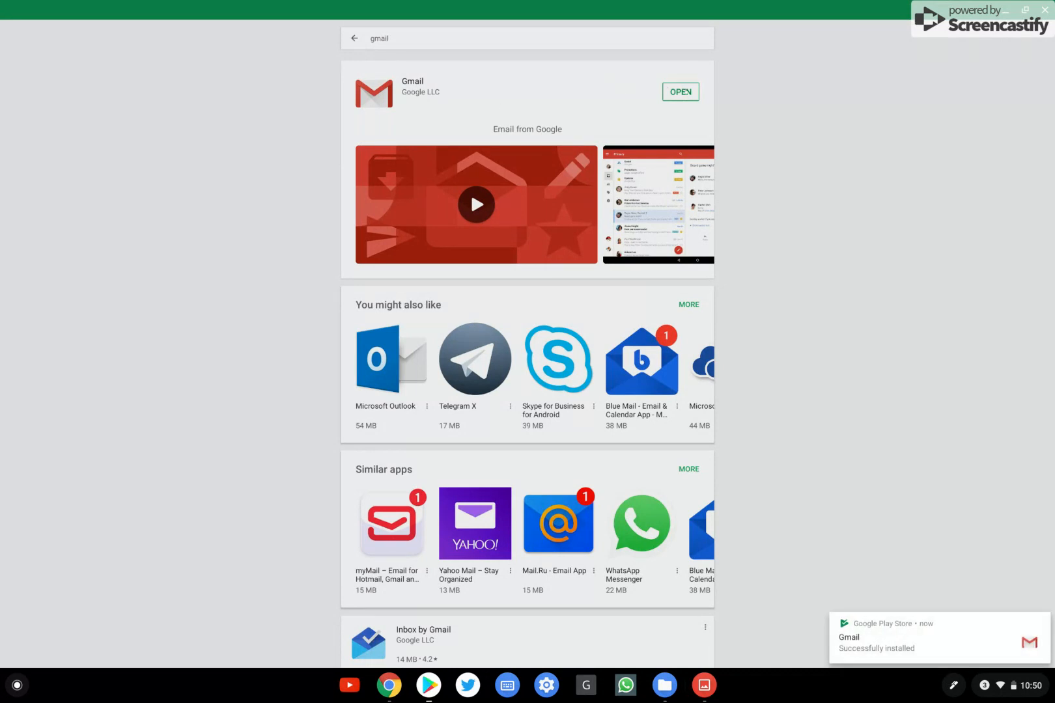
Step: Go back from the Gmail search results to the Play Store home page
left_click(680, 92)
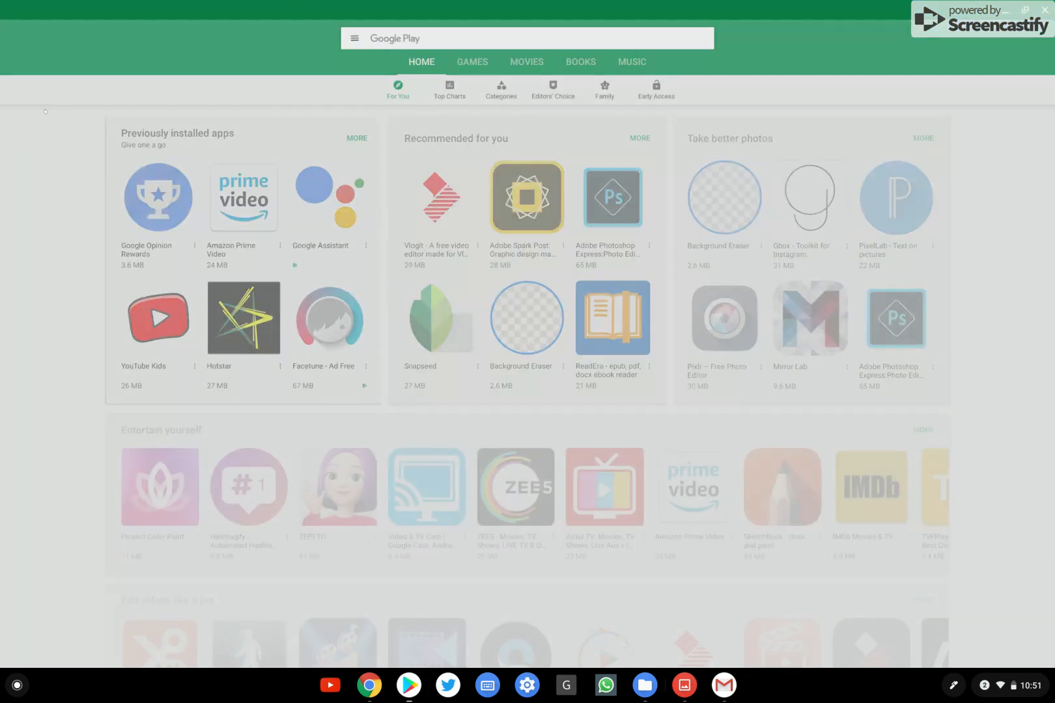
Step: Open the Play Store side drawer listing both signed-in Google accounts
left_click(353, 38)
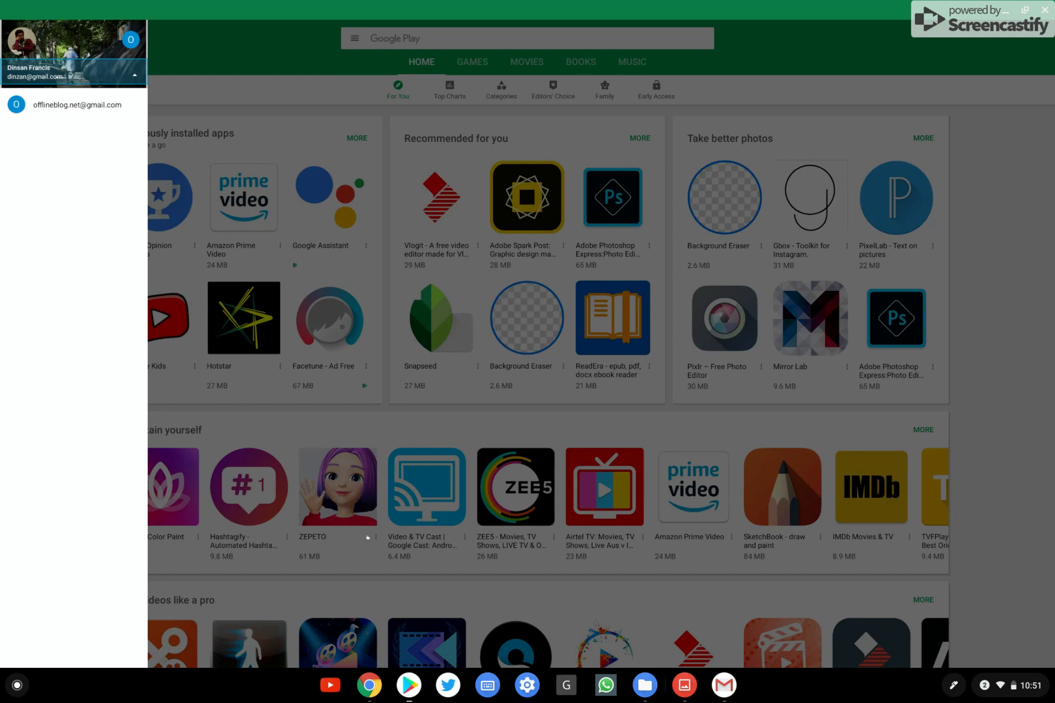
mouse_move(369, 633)
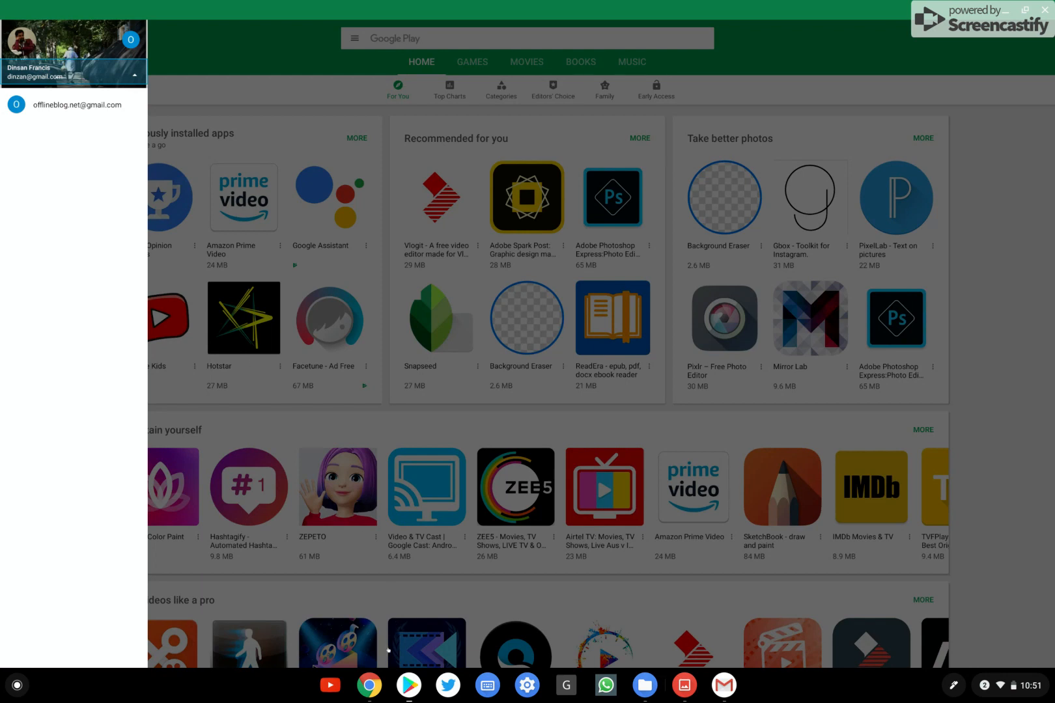
mouse_move(389, 651)
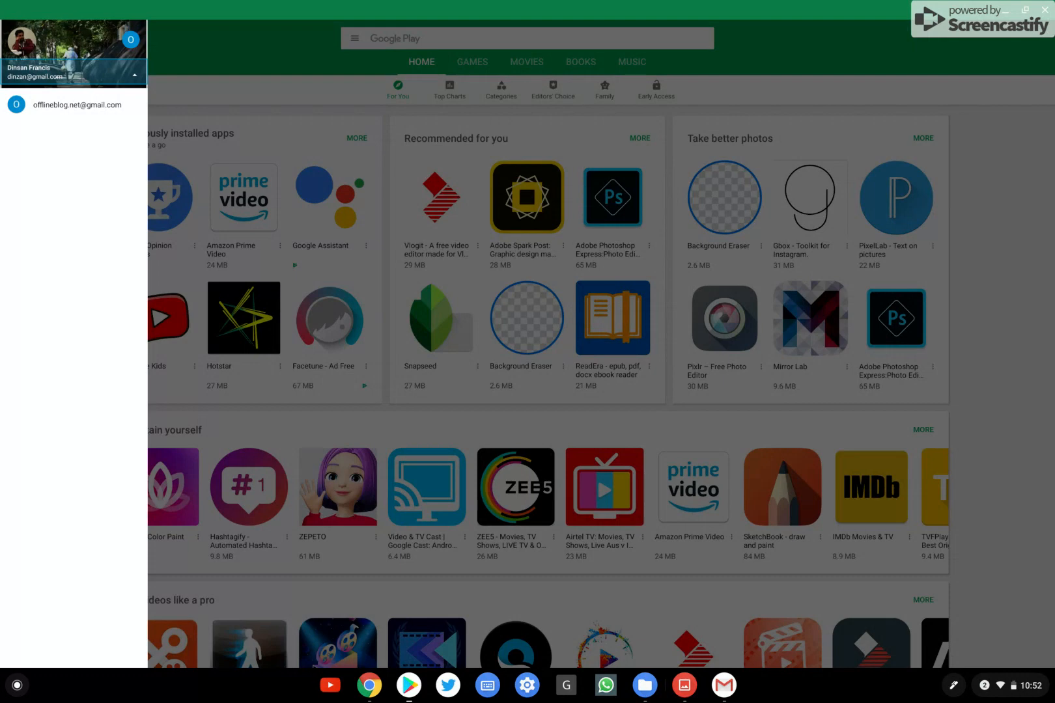
mouse_move(470, 676)
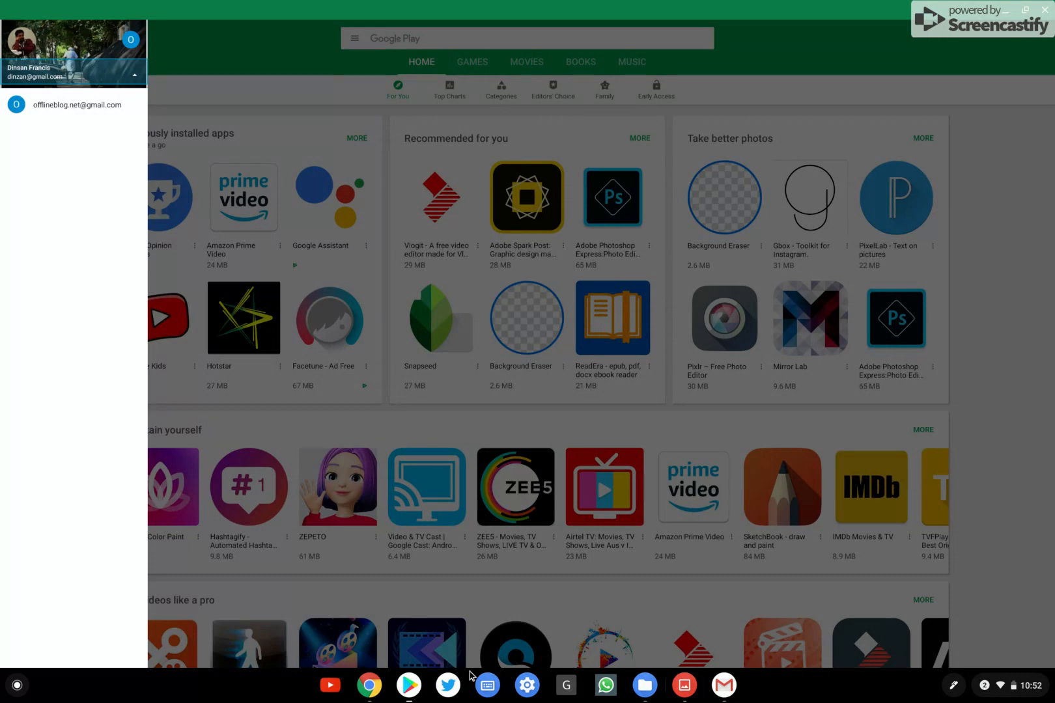
Step: Launch Settings from the shelf, showing People with Google Accounts
left_click(527, 685)
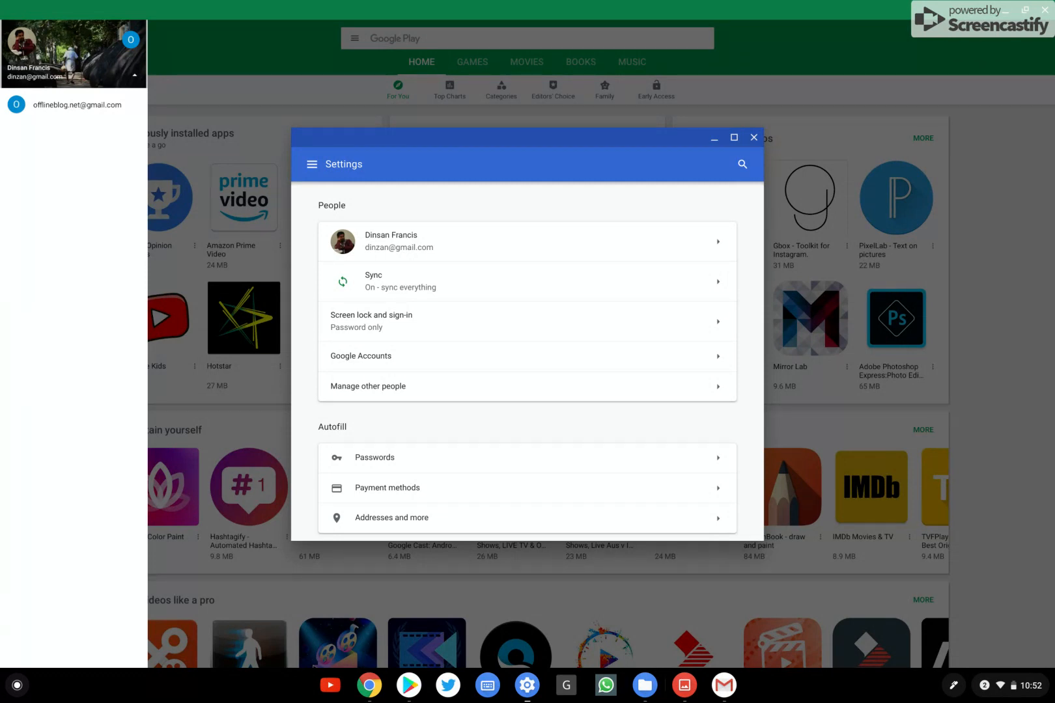
mouse_move(714, 134)
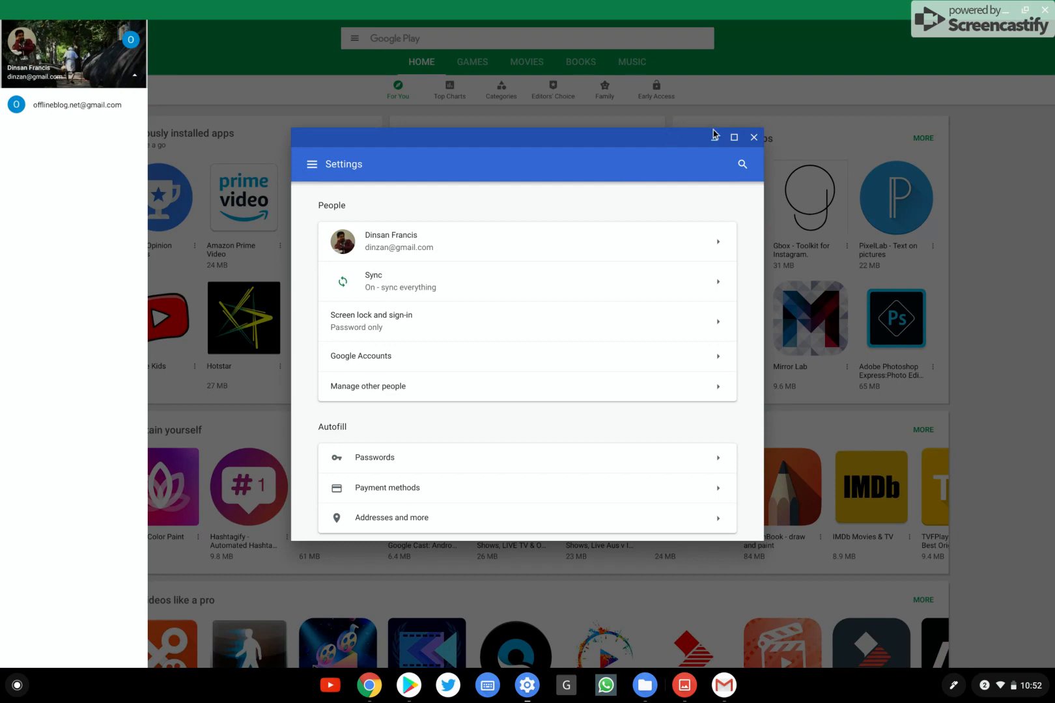